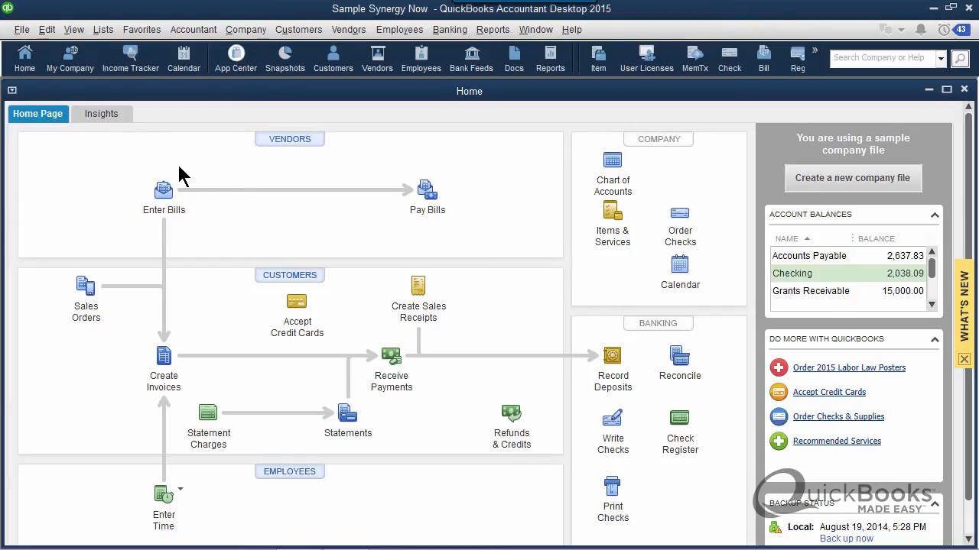
mouse_move(170, 169)
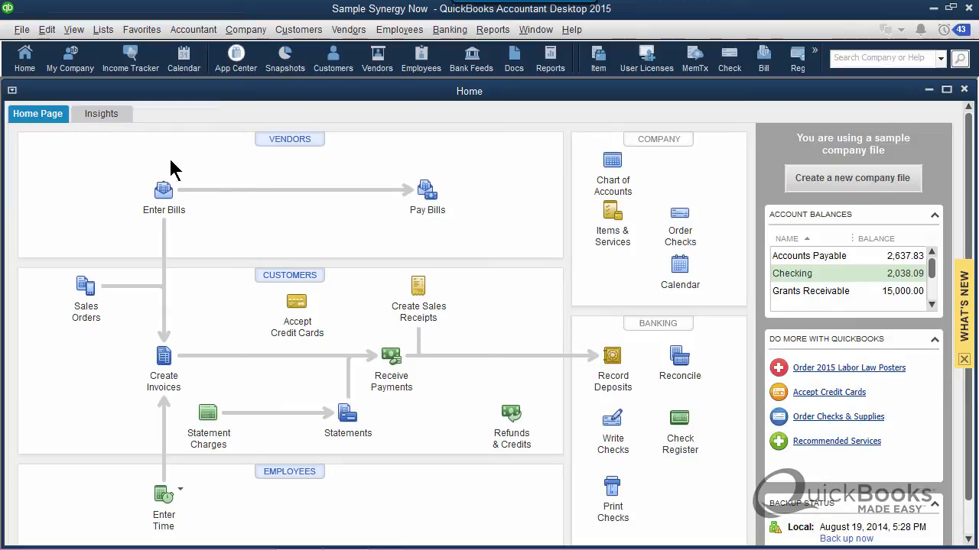
mouse_move(234, 189)
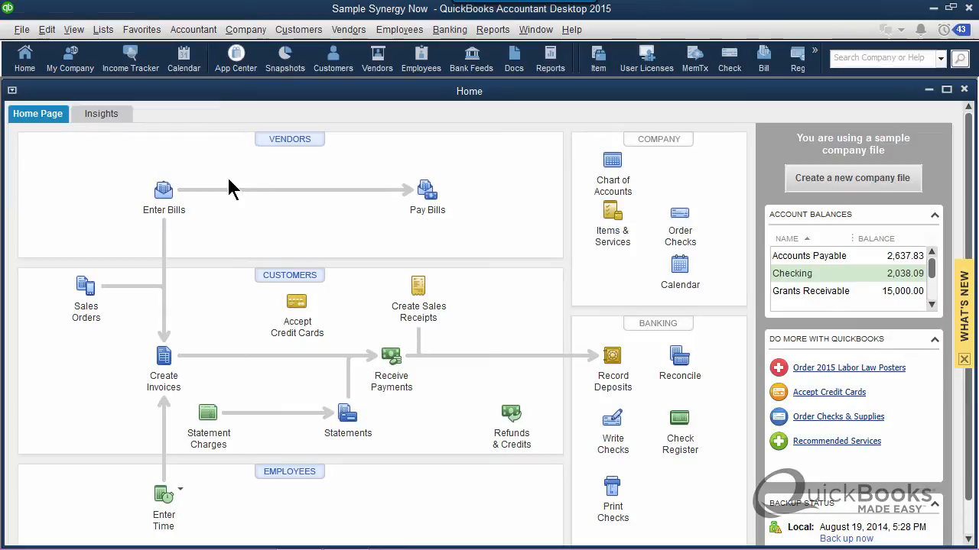
mouse_move(176, 196)
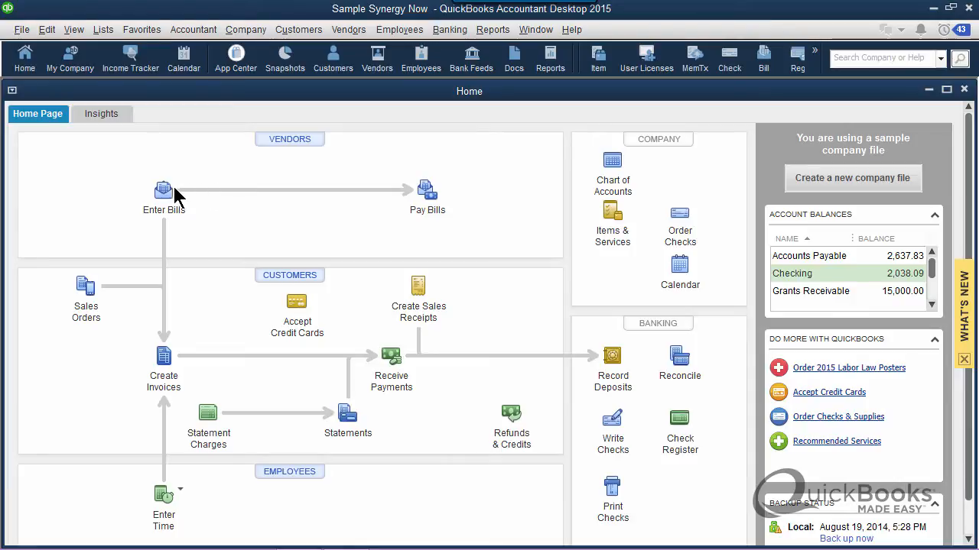
Open and close an empty bill form and a check form.
click(164, 189)
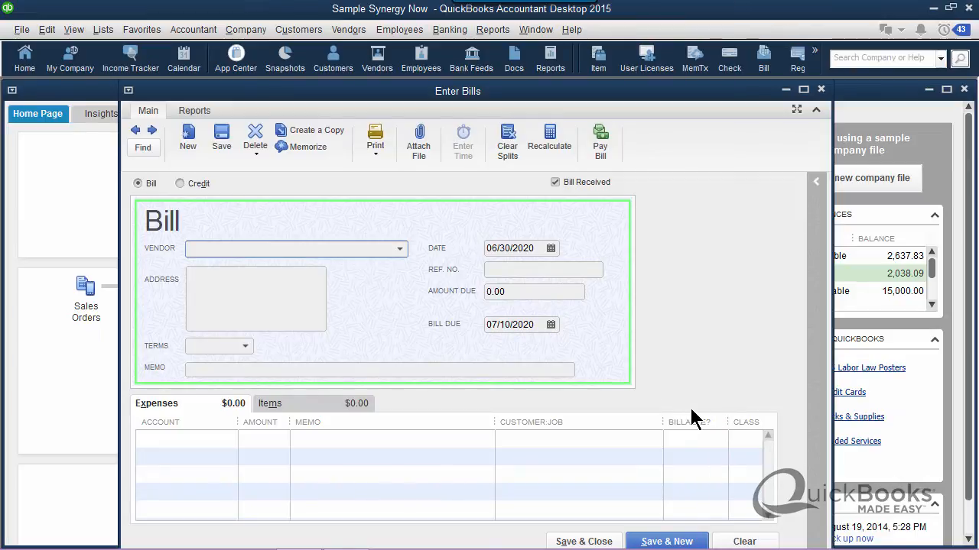
mouse_move(718, 432)
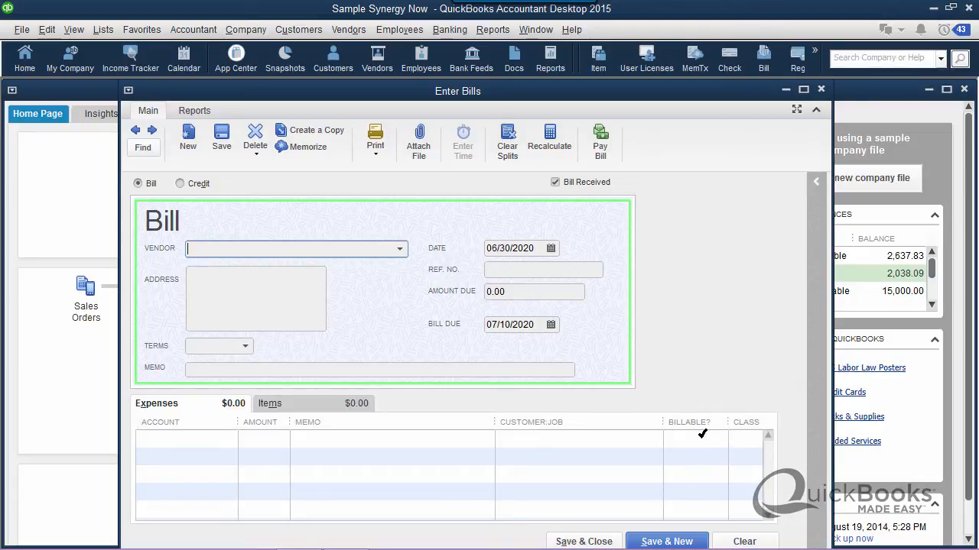
mouse_move(493, 342)
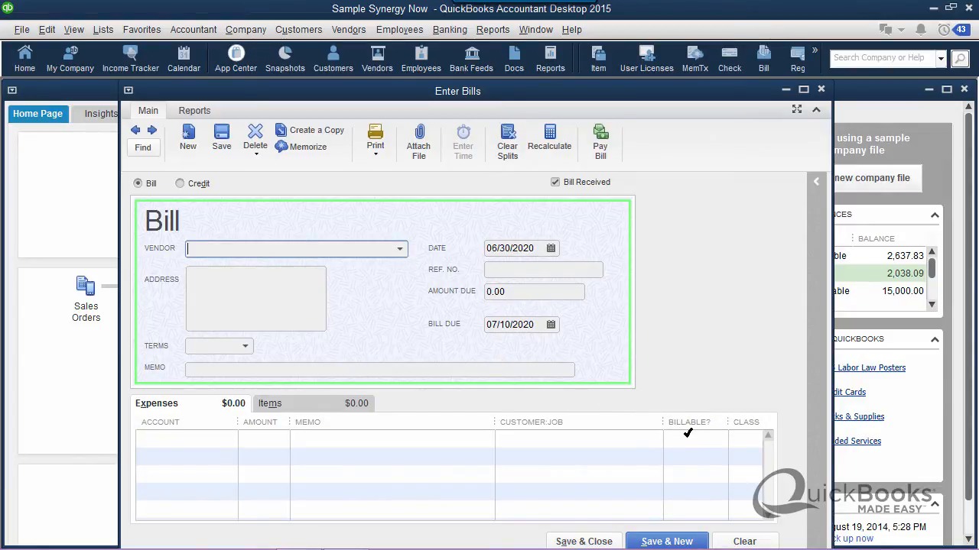
click(822, 90)
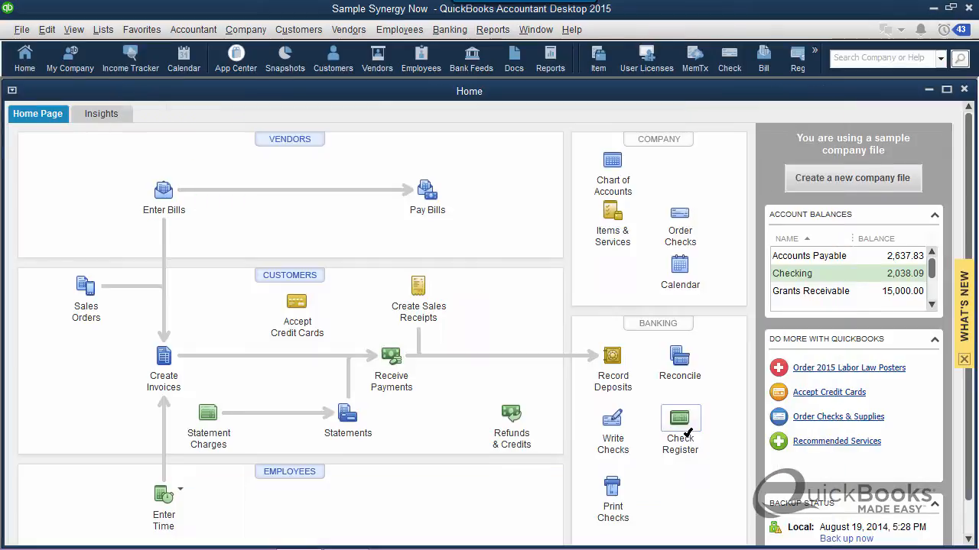
click(612, 419)
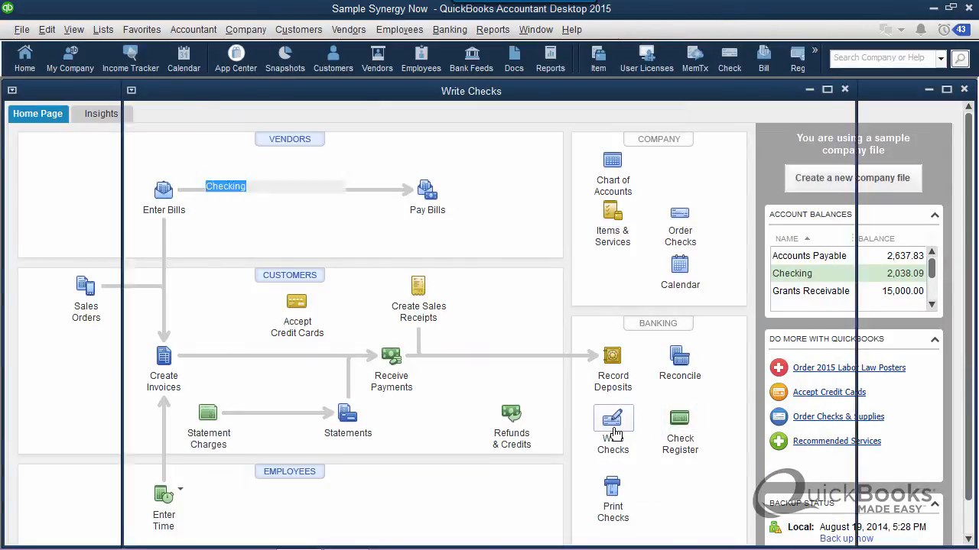
click(612, 424)
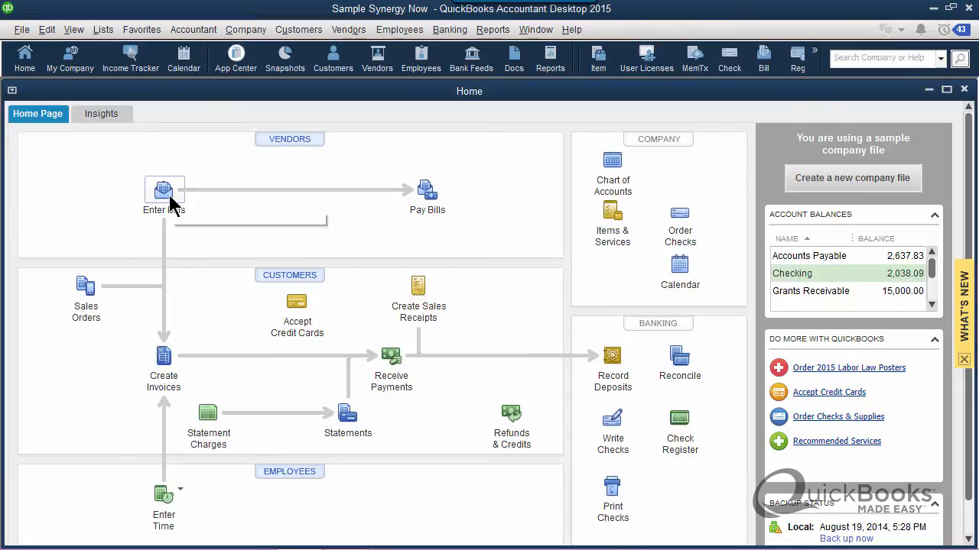
Enter an Alliance Heating and Air Conditioning bill, ref 121, 200.00 to Repairs and Maintenance.
click(163, 189)
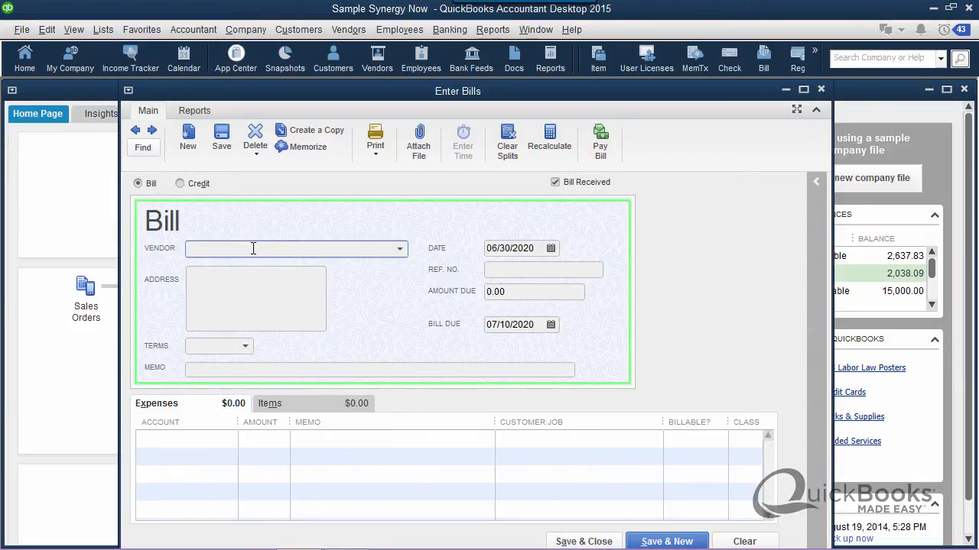
click(398, 247)
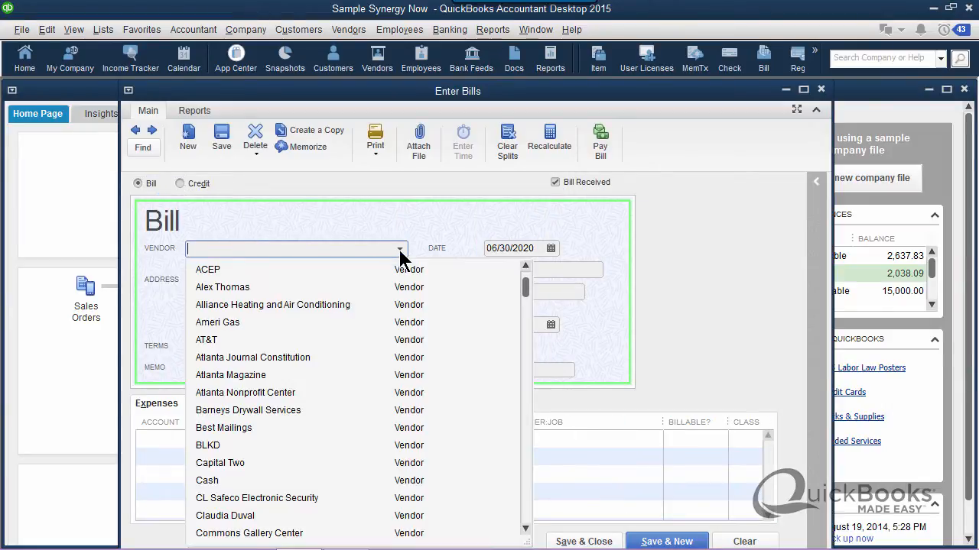
click(272, 304)
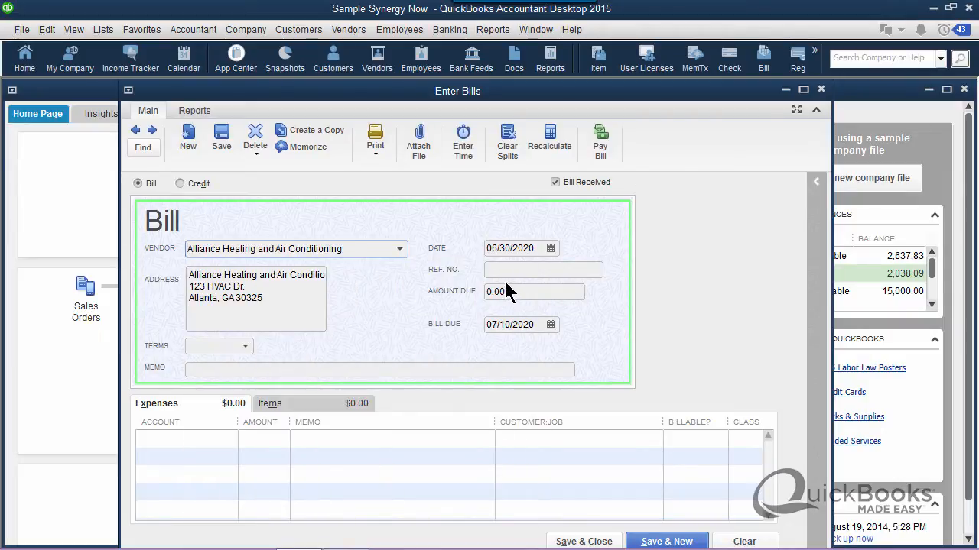
click(542, 270)
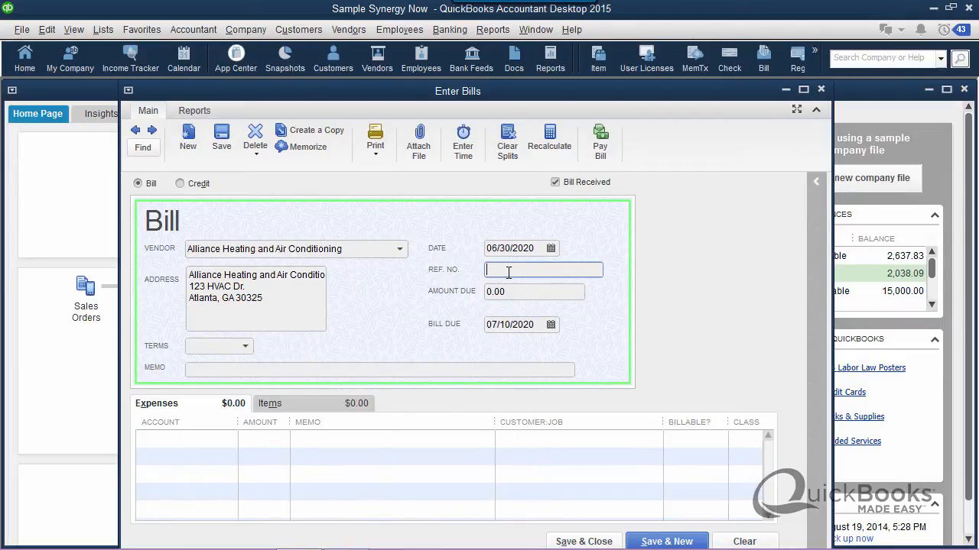
text(121)
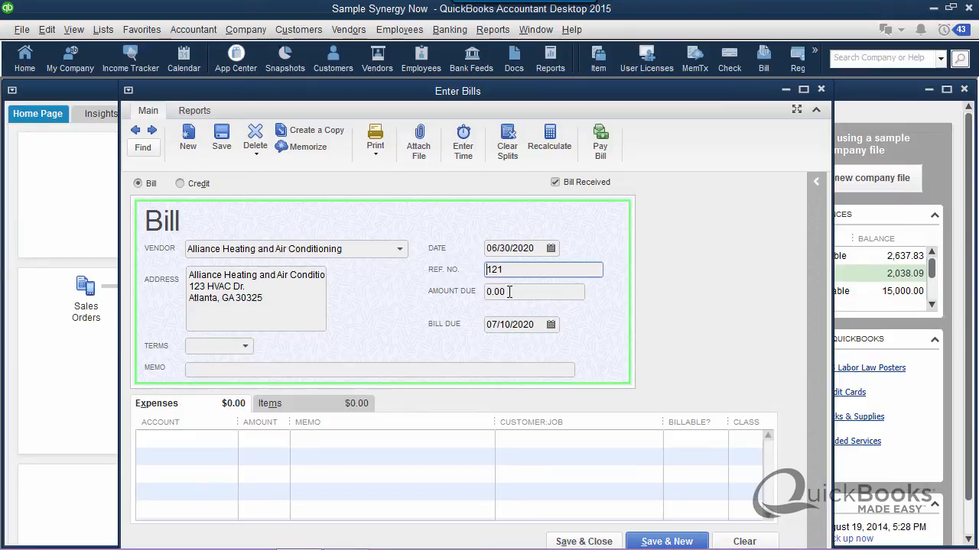
text(200)
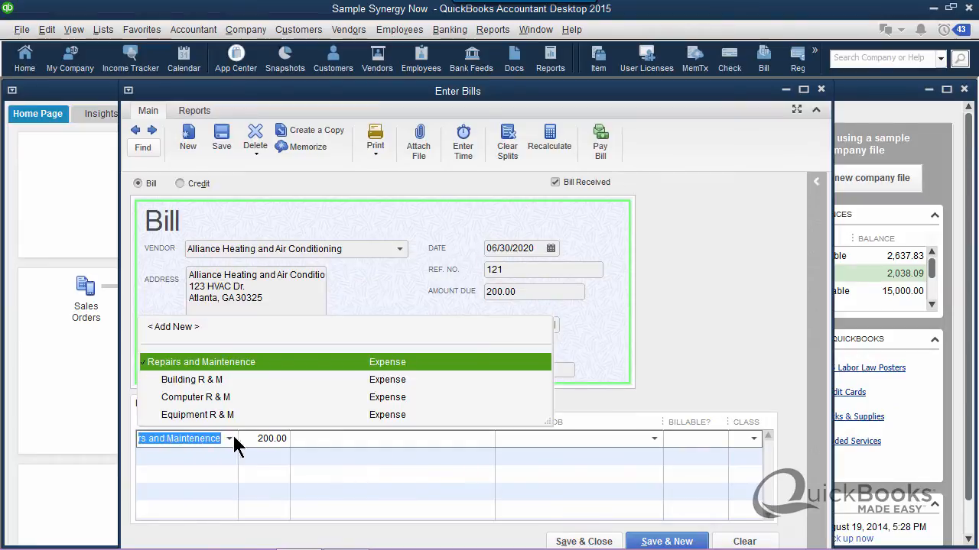
click(201, 362)
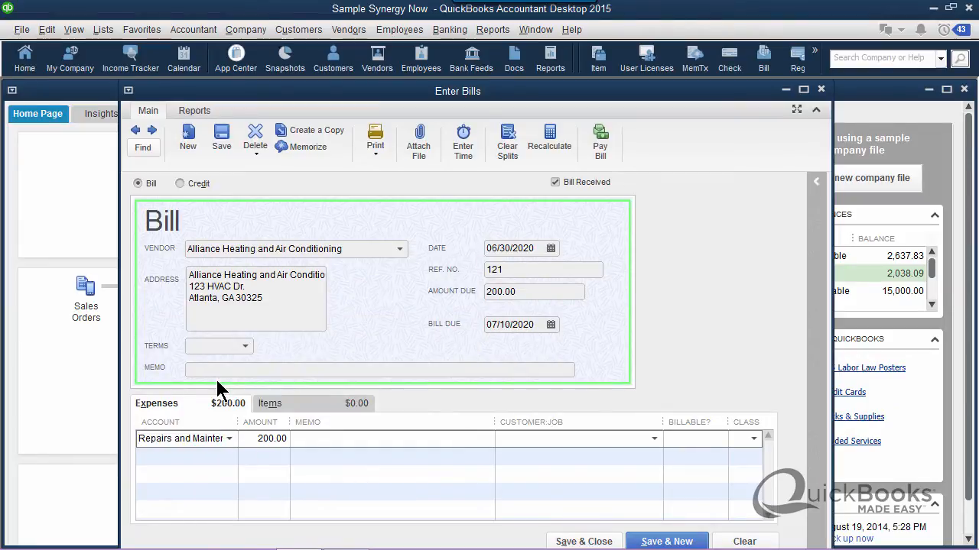
click(711, 438)
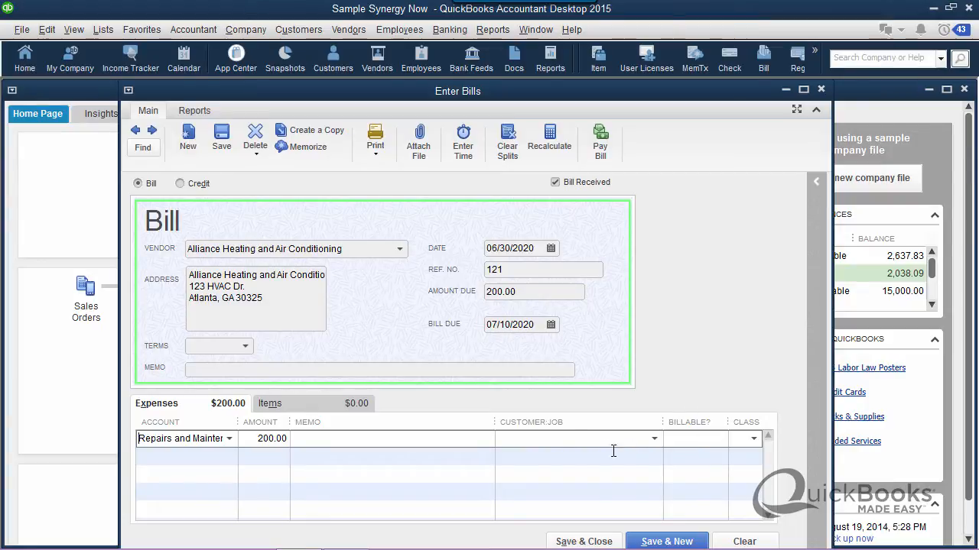
mouse_move(659, 445)
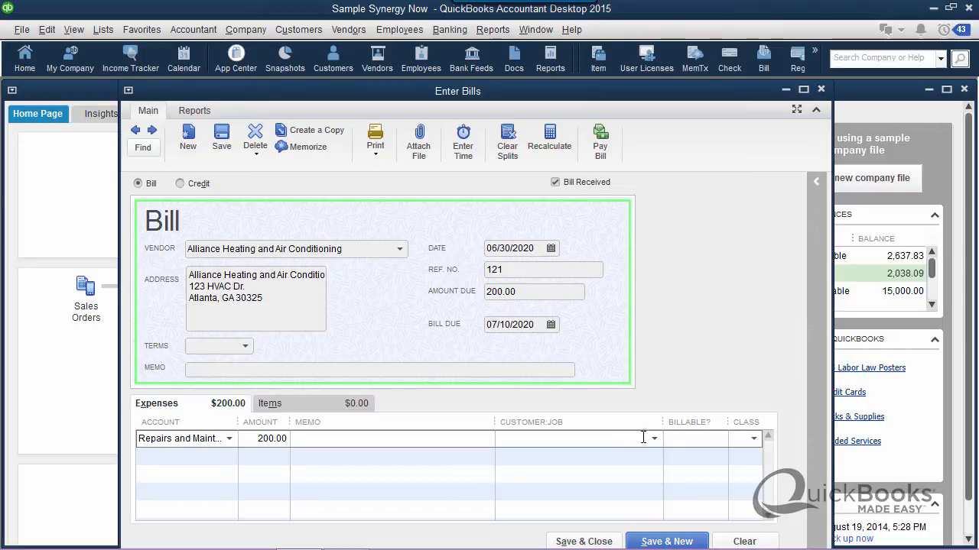
Open the Customer:Job list on the 200.00 expense line.
click(652, 438)
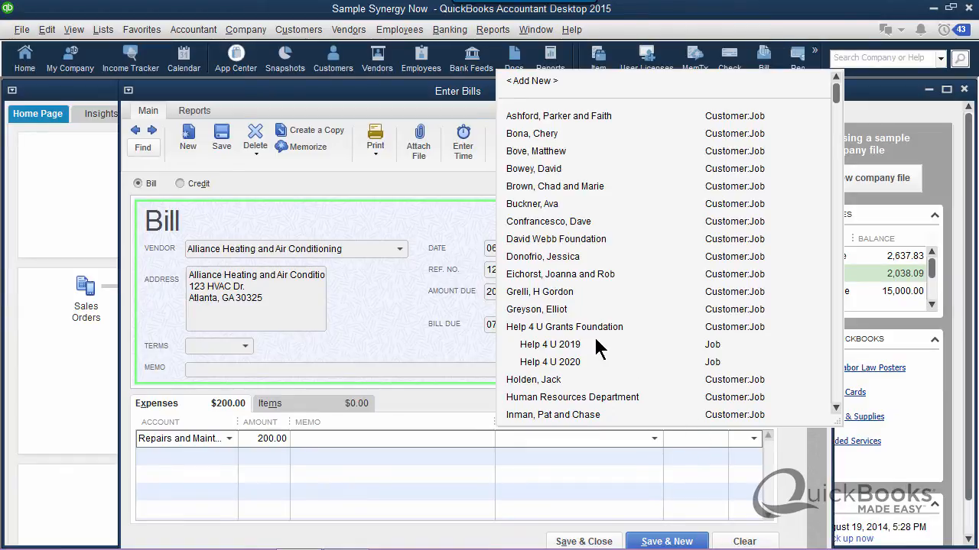
mouse_move(581, 355)
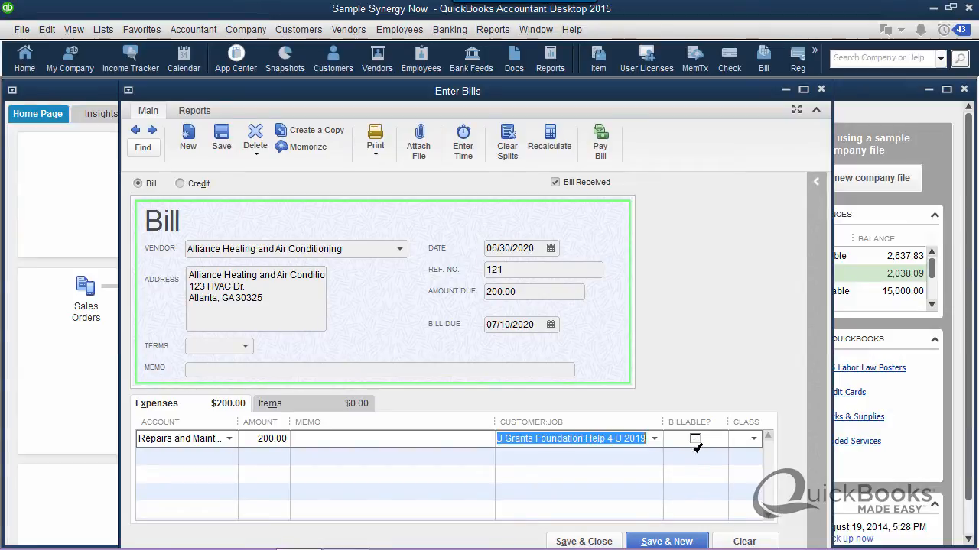
Mark the 200.00 expense line billable and keep Help 4 U 2019 as its job.
click(695, 438)
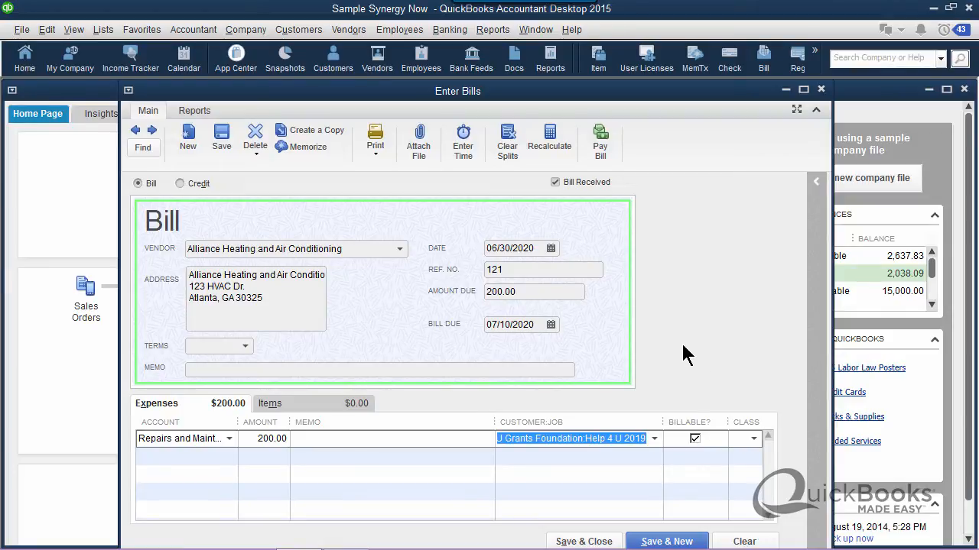
click(534, 292)
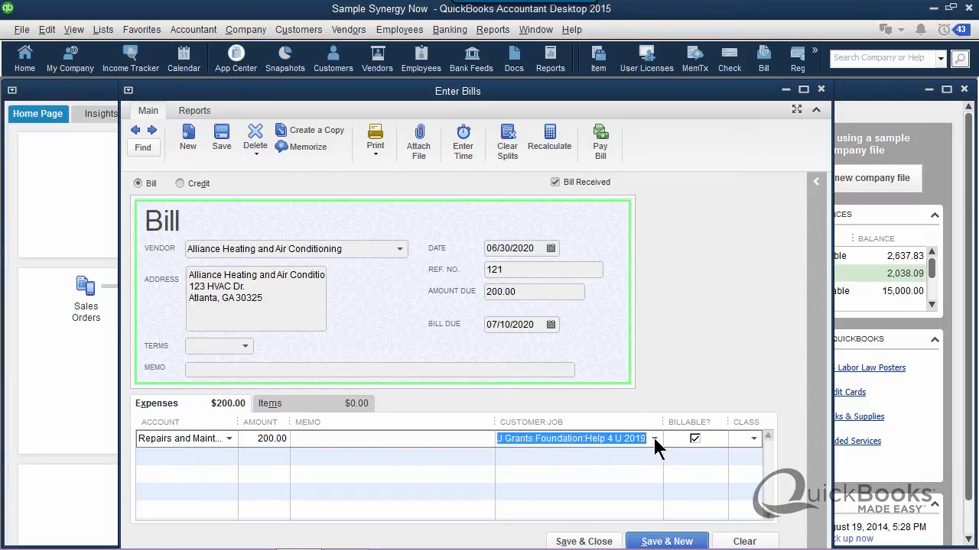
click(654, 438)
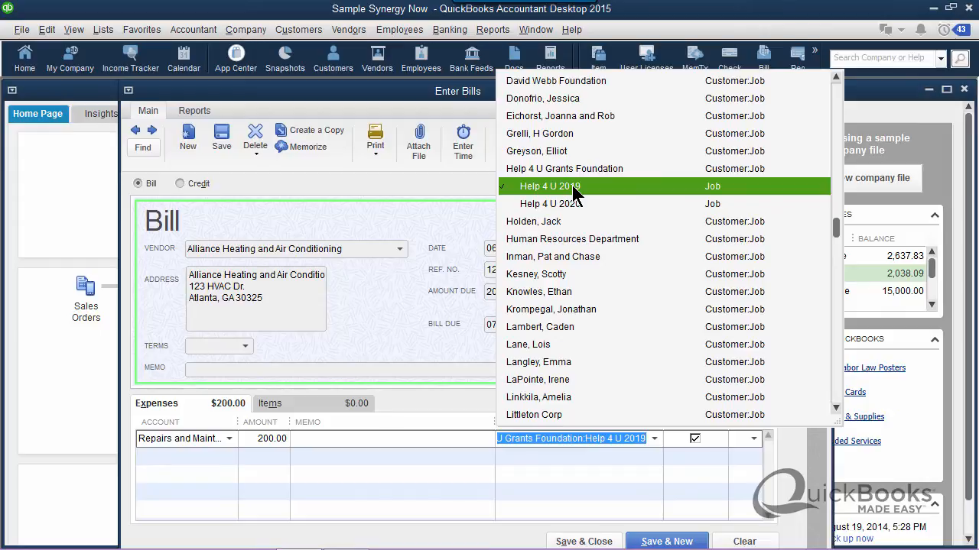
click(549, 186)
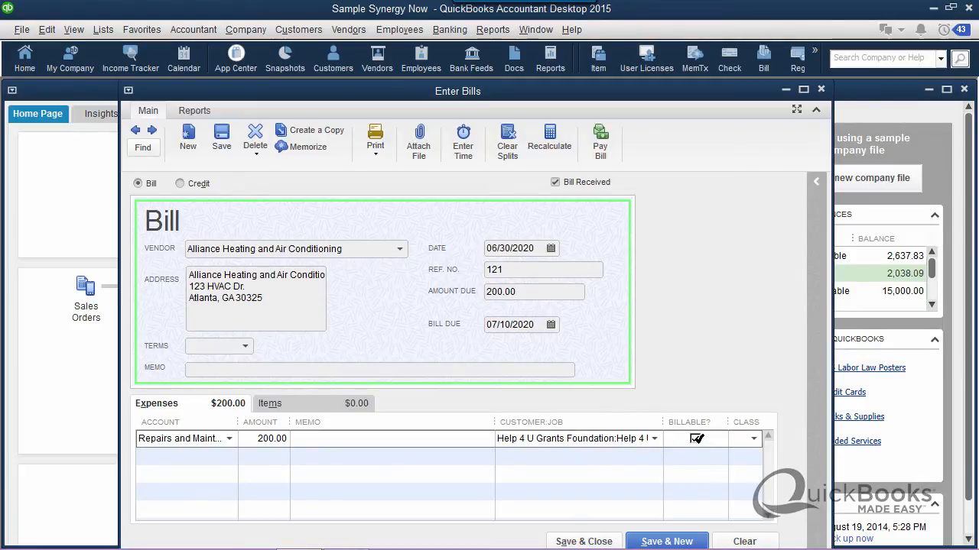
Toggle the expense line's billable mark repeatedly, then clear the Alliance Heating bill.
click(695, 438)
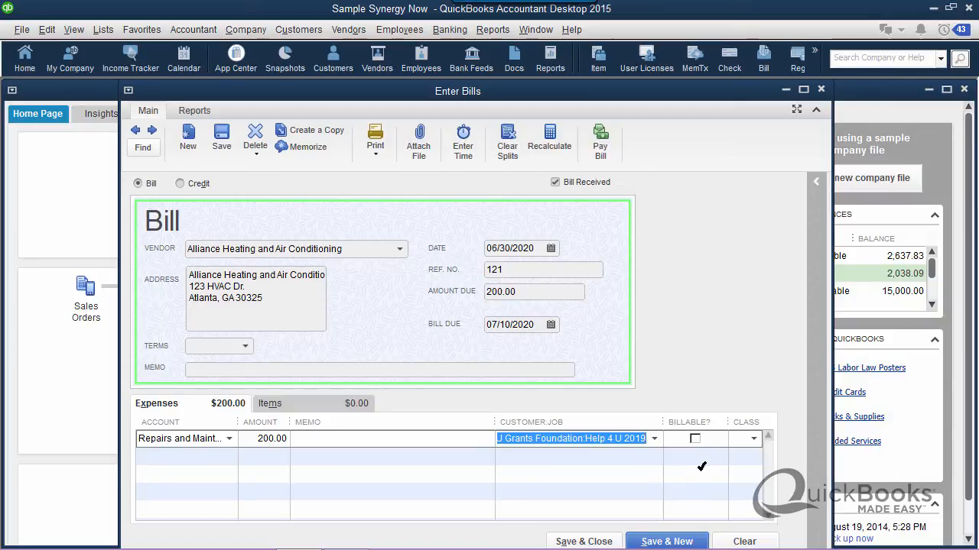
click(695, 438)
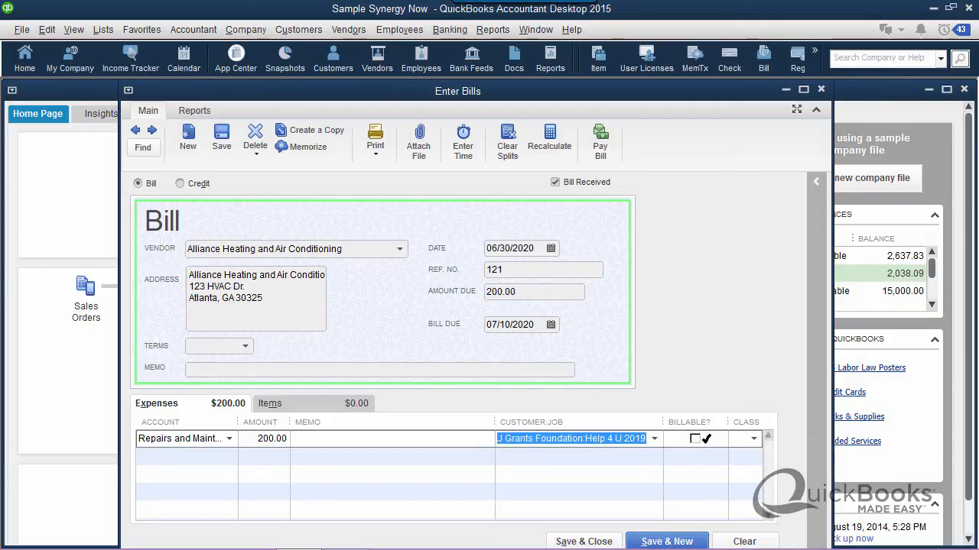
click(695, 438)
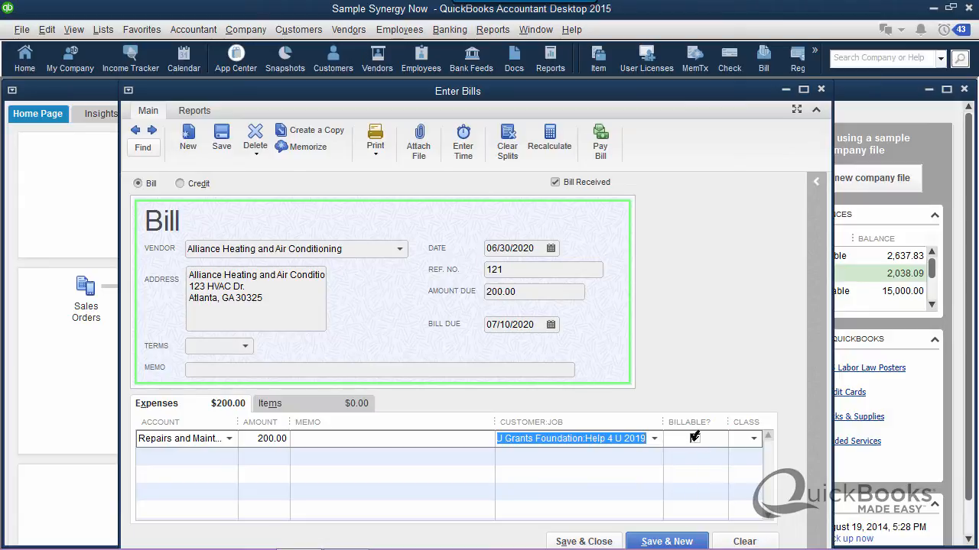
click(694, 438)
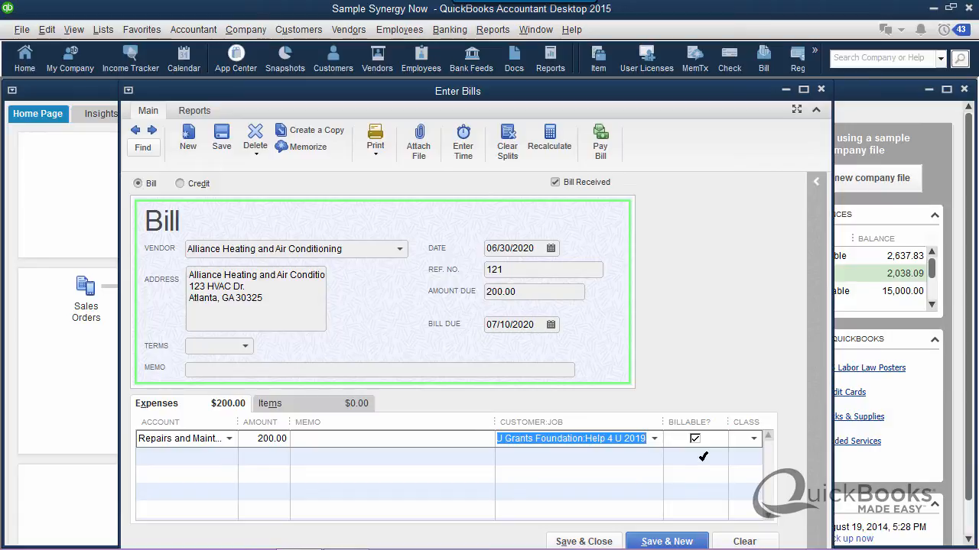
click(704, 438)
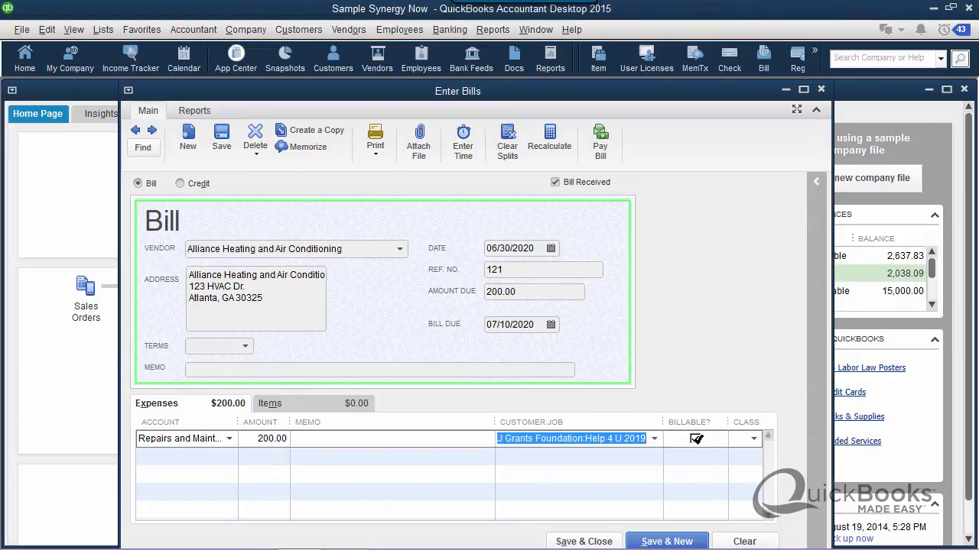
click(695, 438)
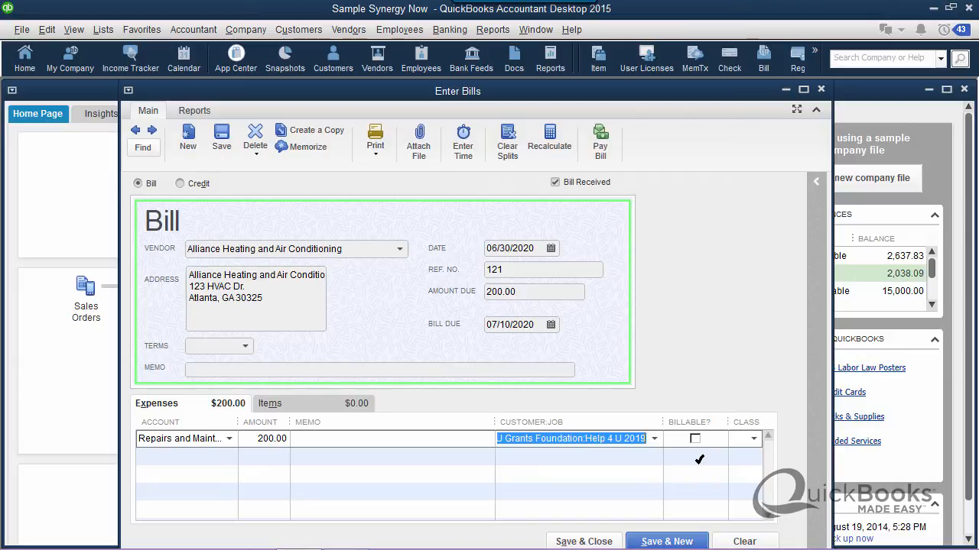
click(695, 438)
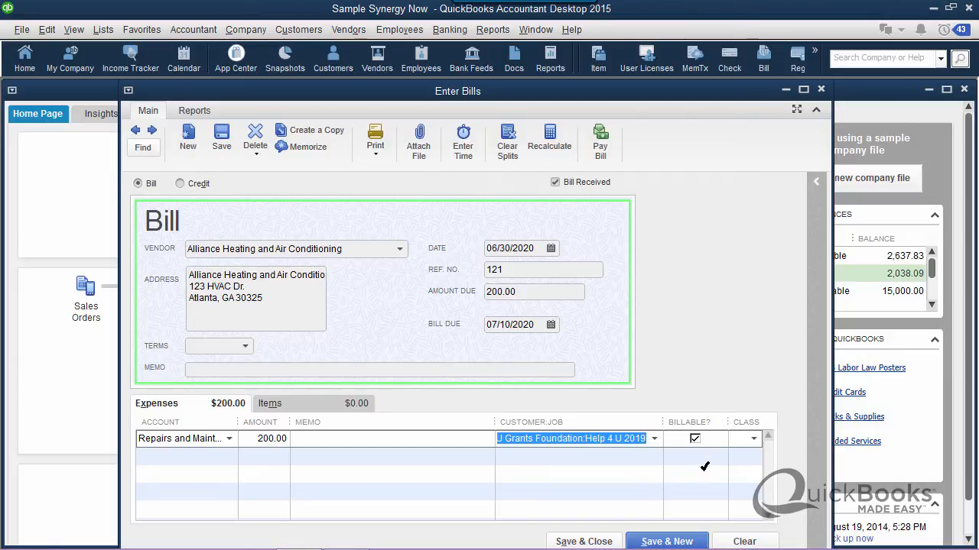
click(694, 438)
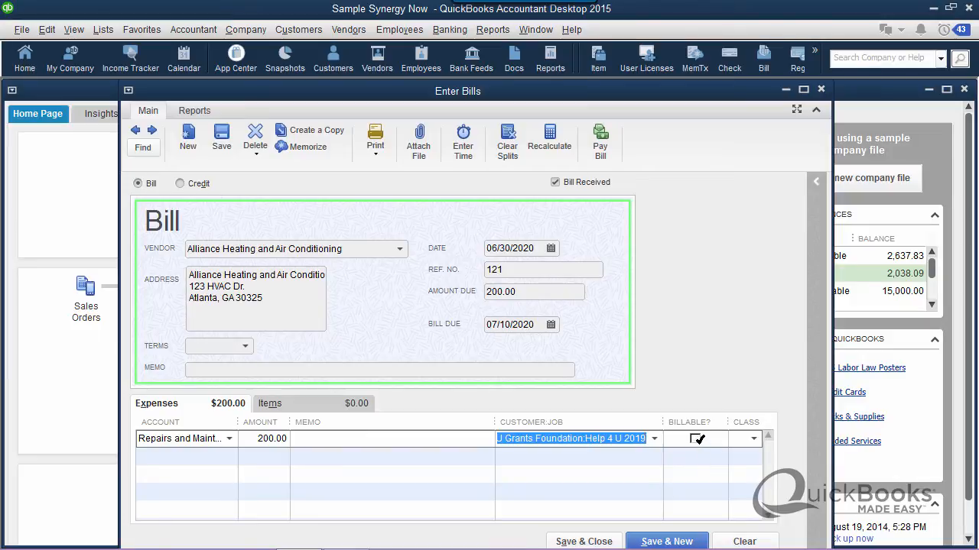
click(744, 542)
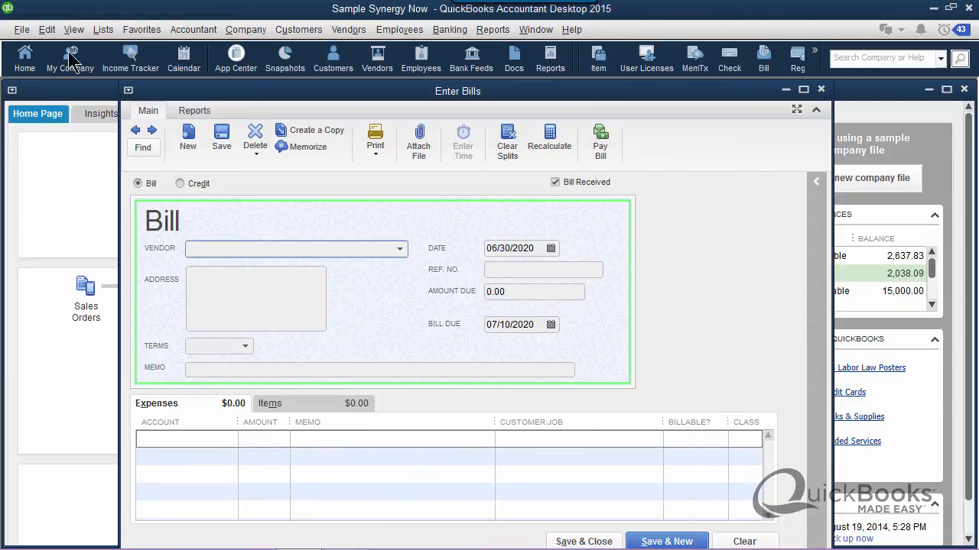
Open the Time & Expenses page from Edit > Preferences.
click(47, 29)
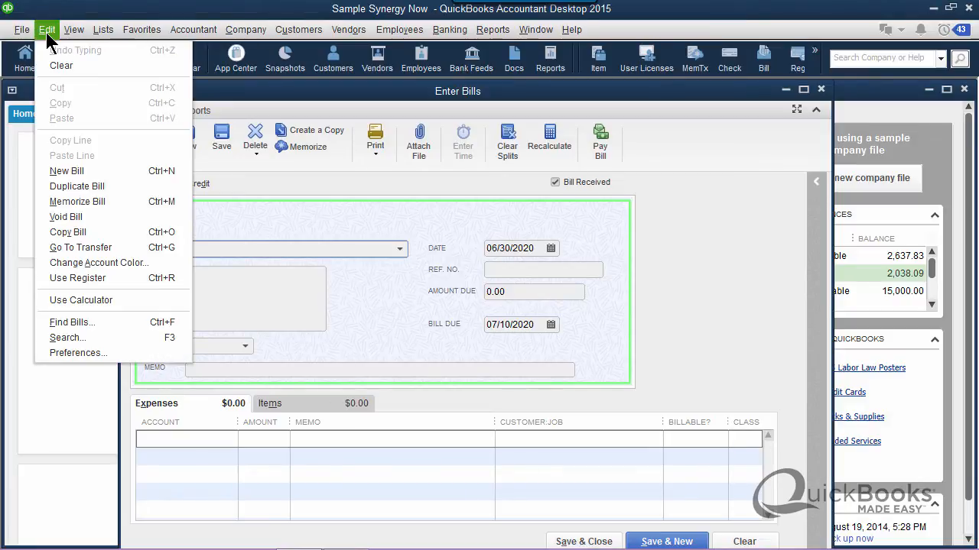
mouse_move(65, 217)
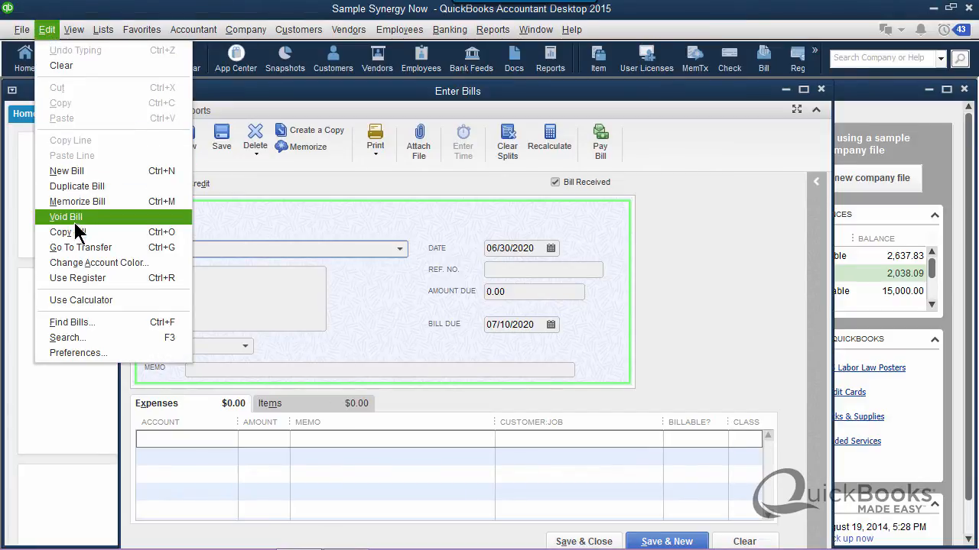
mouse_move(76, 352)
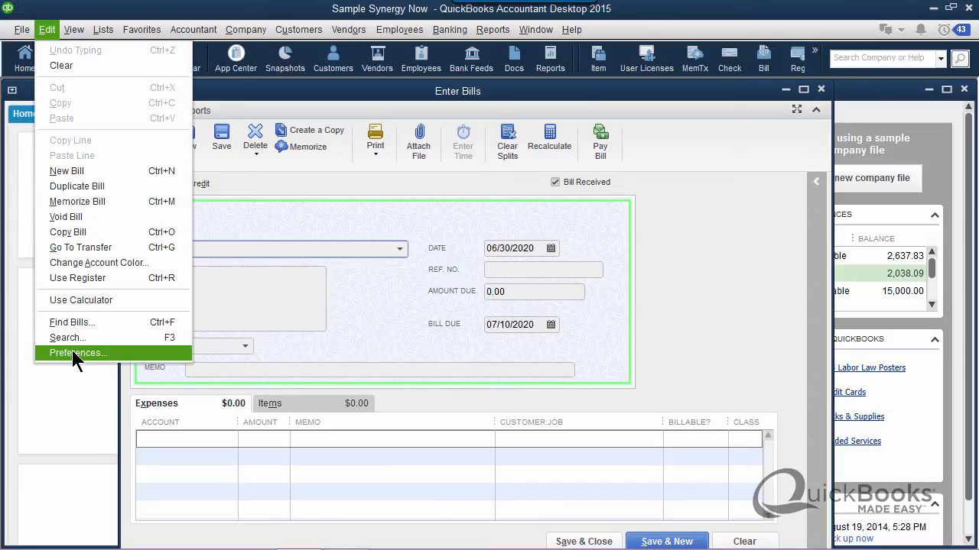
click(77, 352)
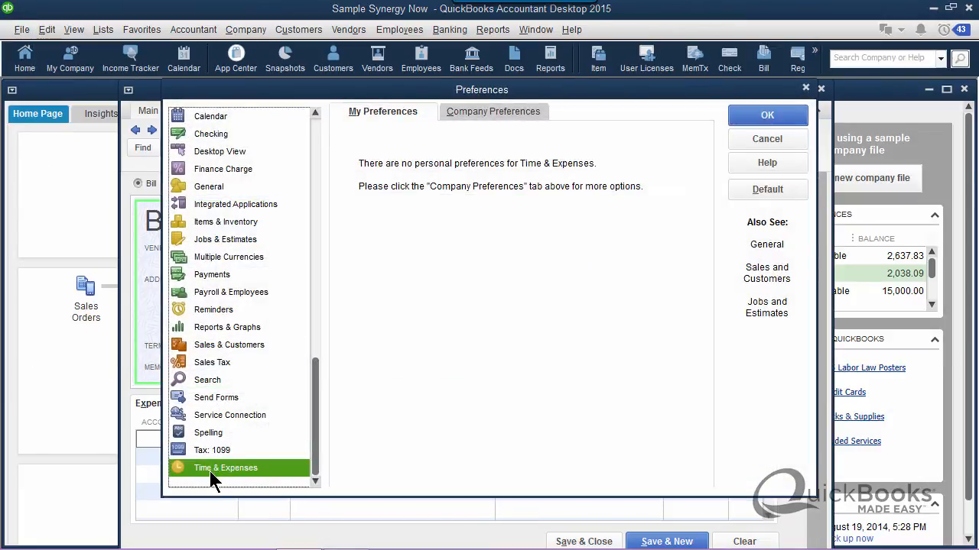
mouse_move(461, 155)
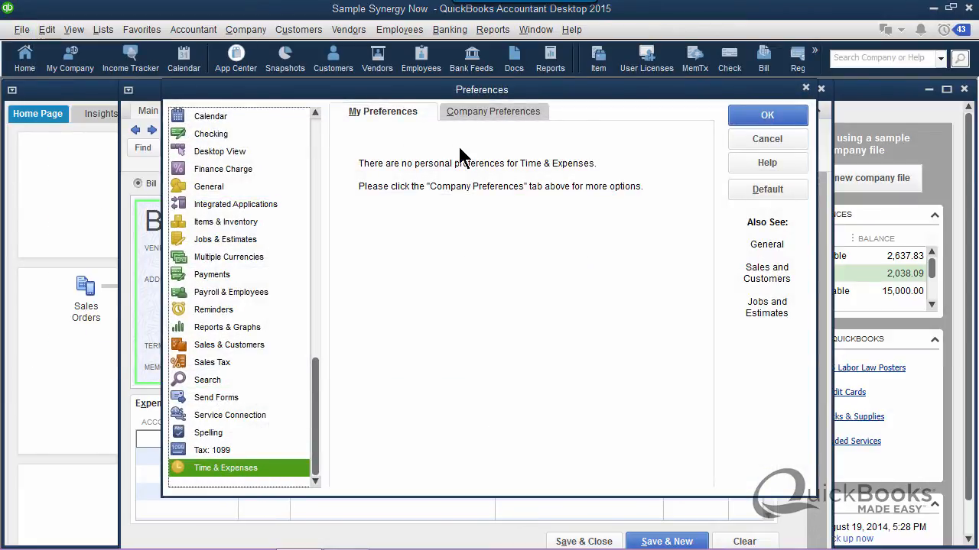
Turn off 'Mark all expenses as billable' in Company Preferences and apply it.
click(493, 111)
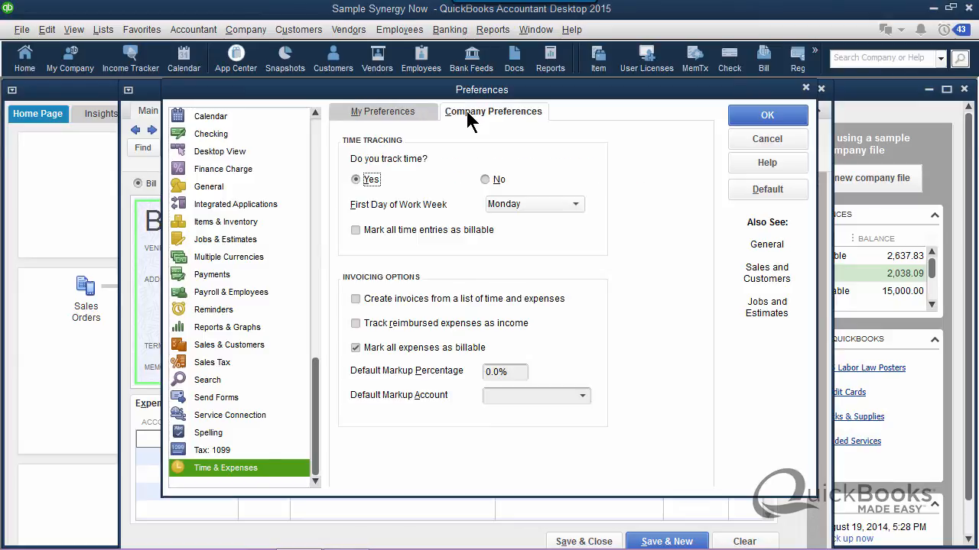
mouse_move(375, 363)
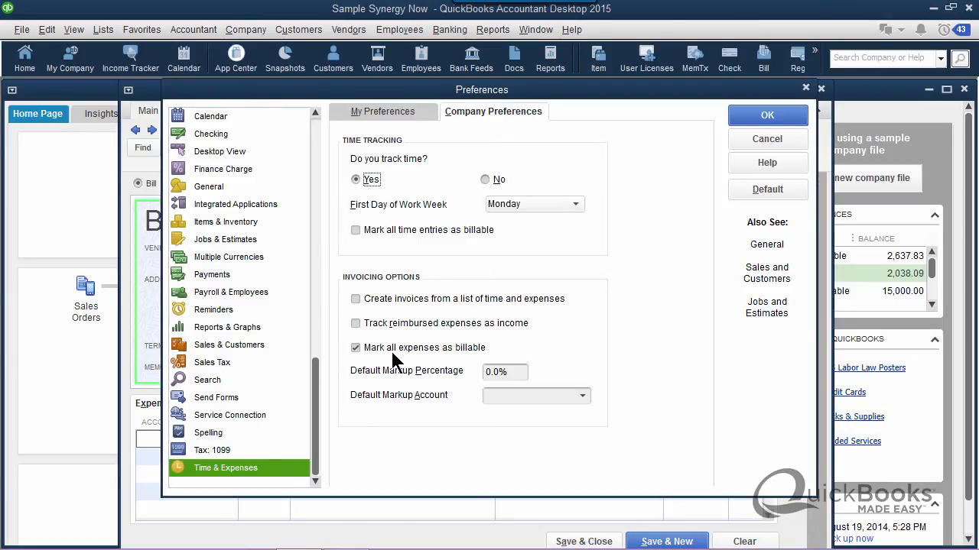
mouse_move(432, 360)
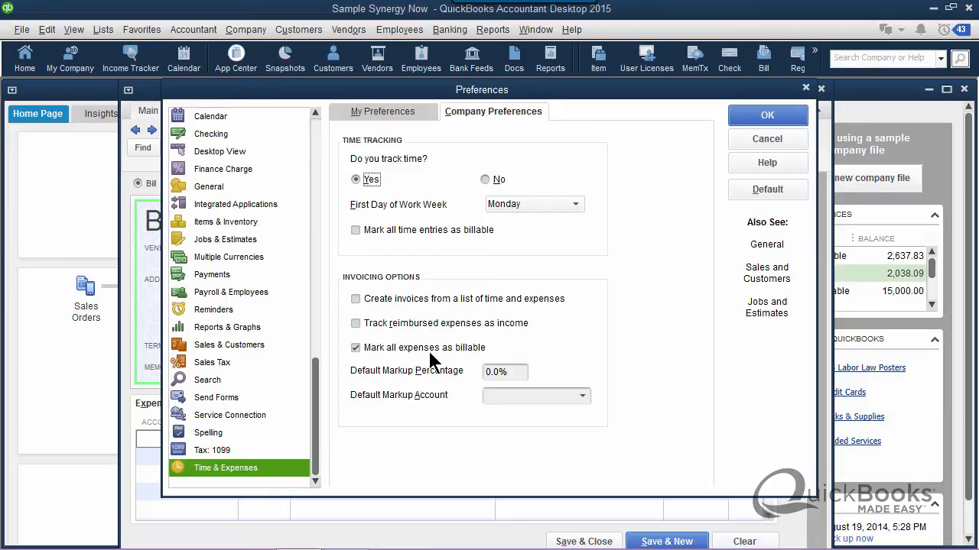
mouse_move(363, 360)
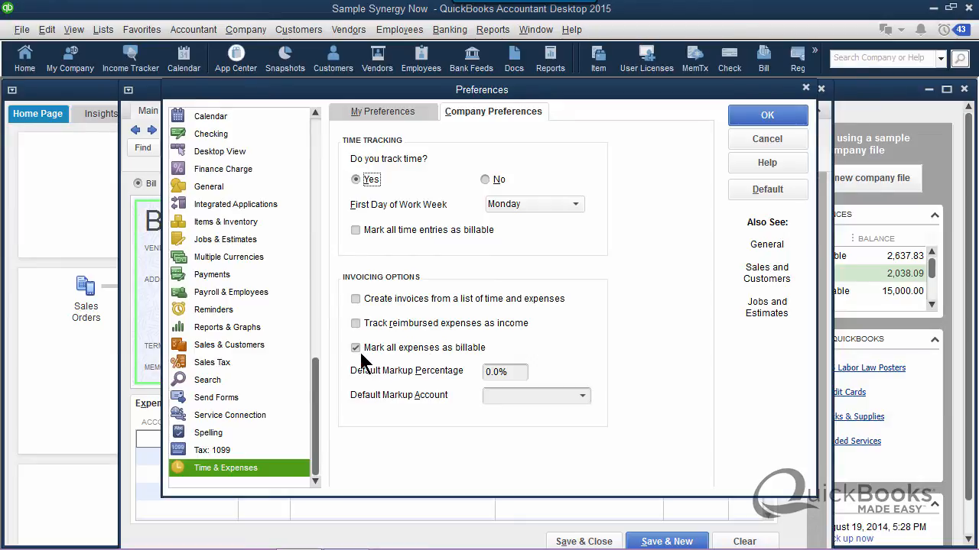
click(355, 347)
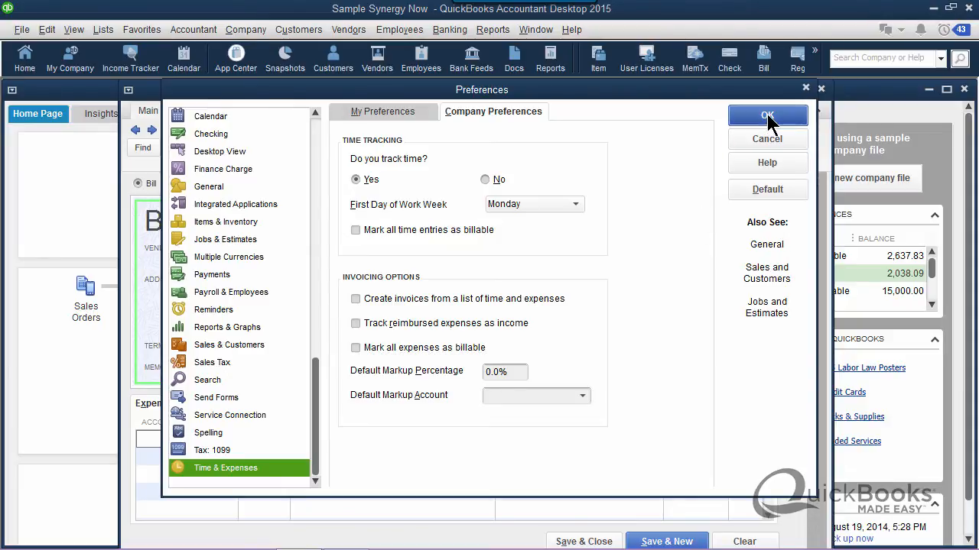
click(768, 116)
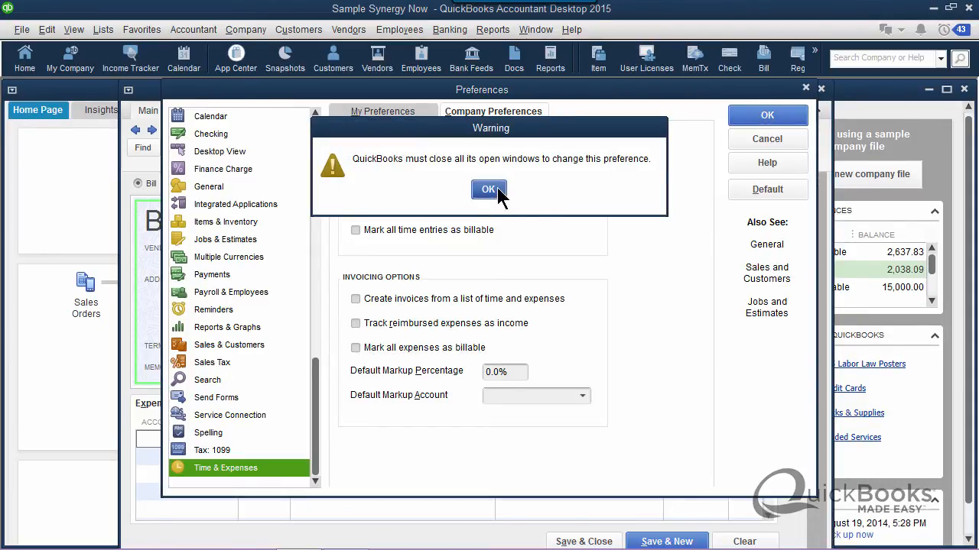
Accept the close-windows warning and charge the new bill's line to Repairs and Maintenance.
click(488, 190)
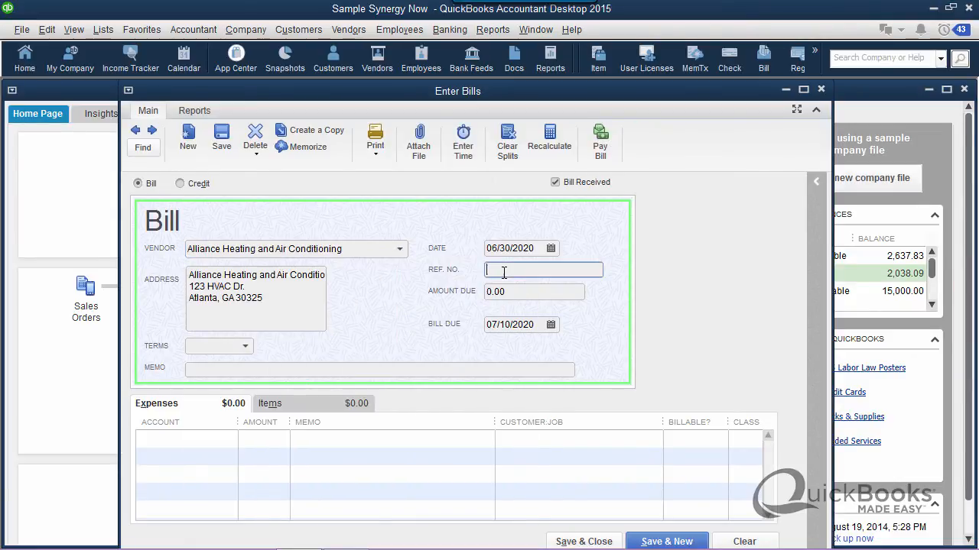
text(20)
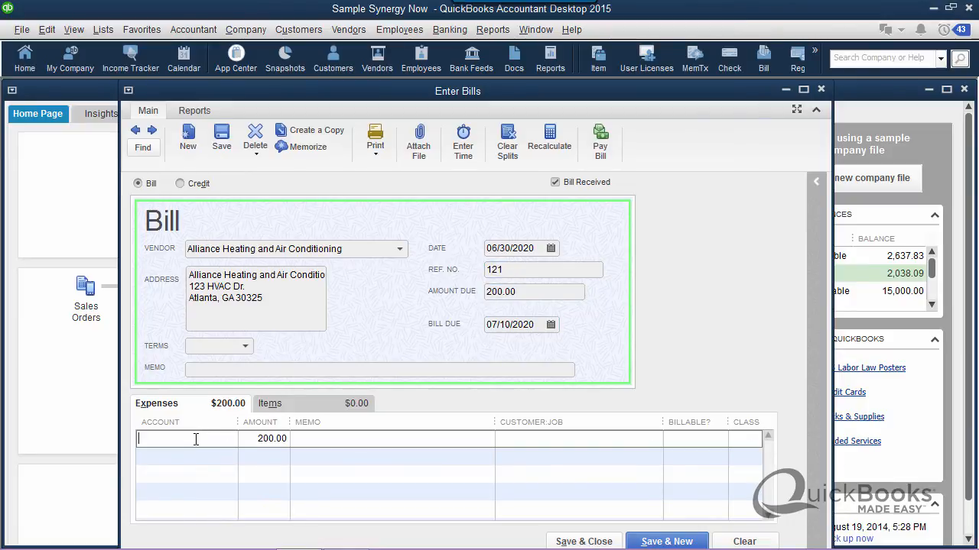
click(187, 438)
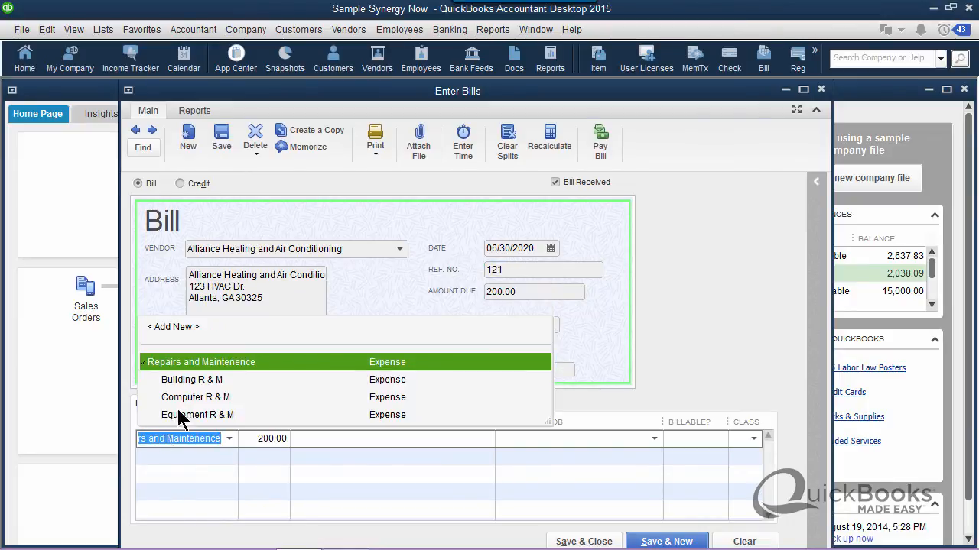
click(201, 361)
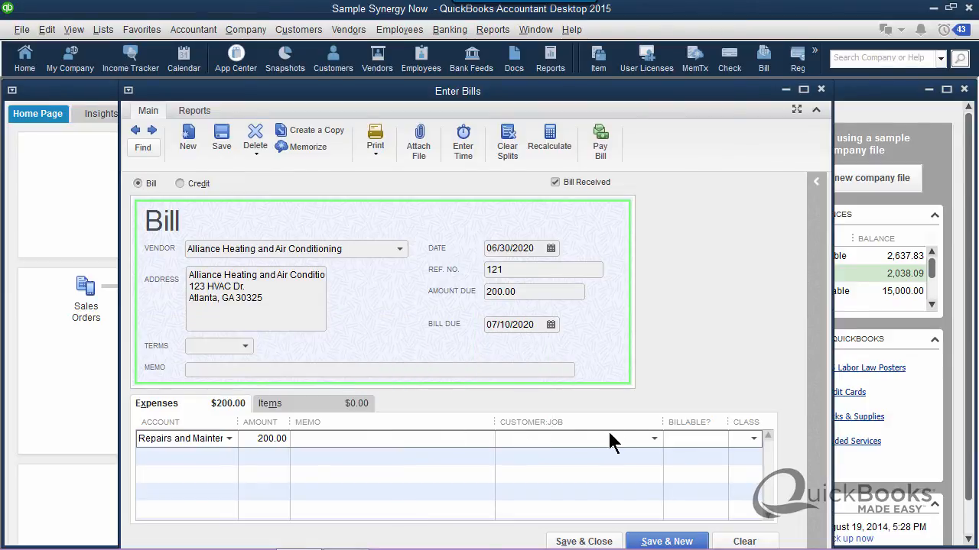
click(654, 438)
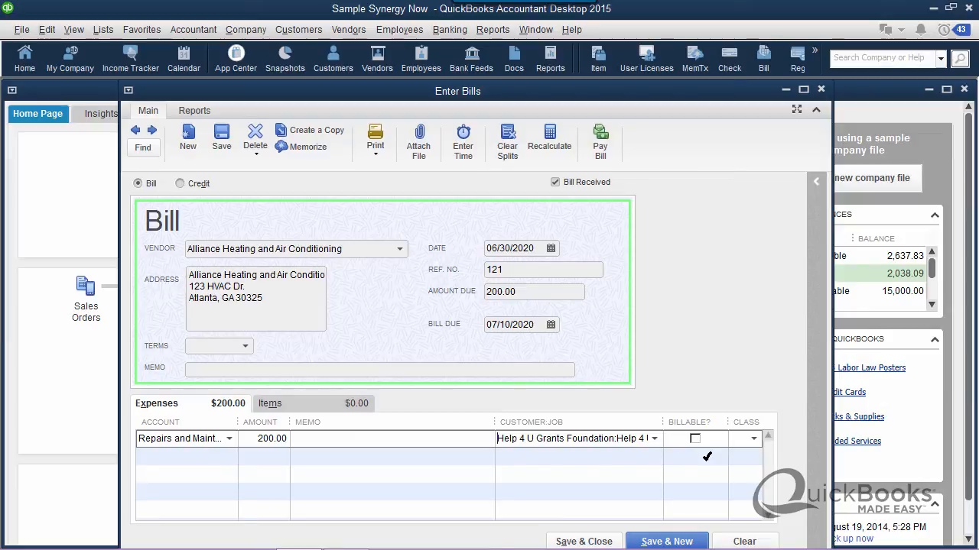
mouse_move(707, 419)
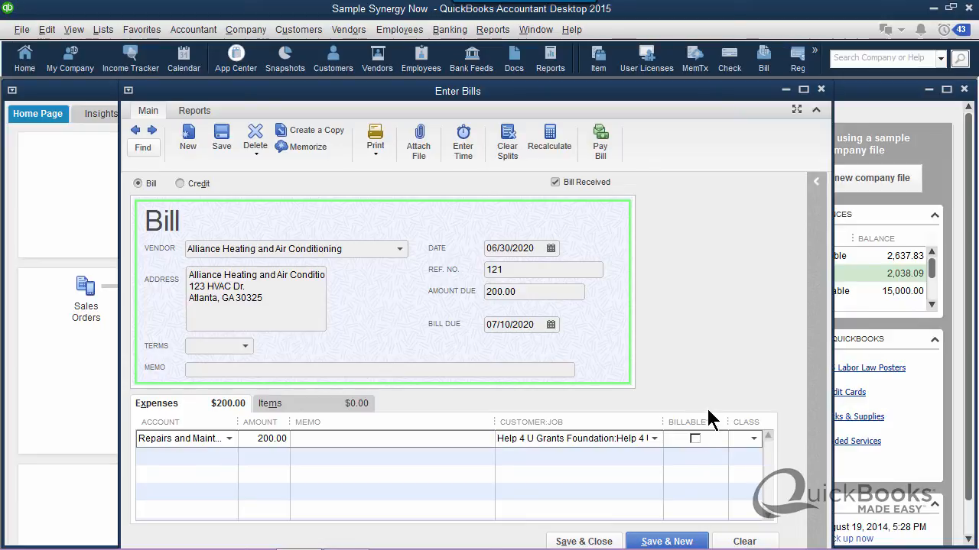
mouse_move(703, 375)
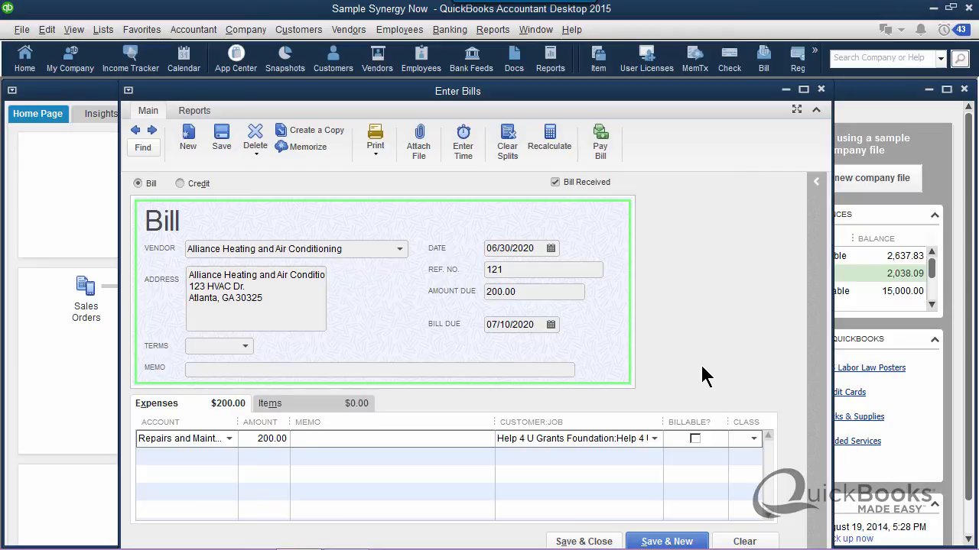
mouse_move(715, 359)
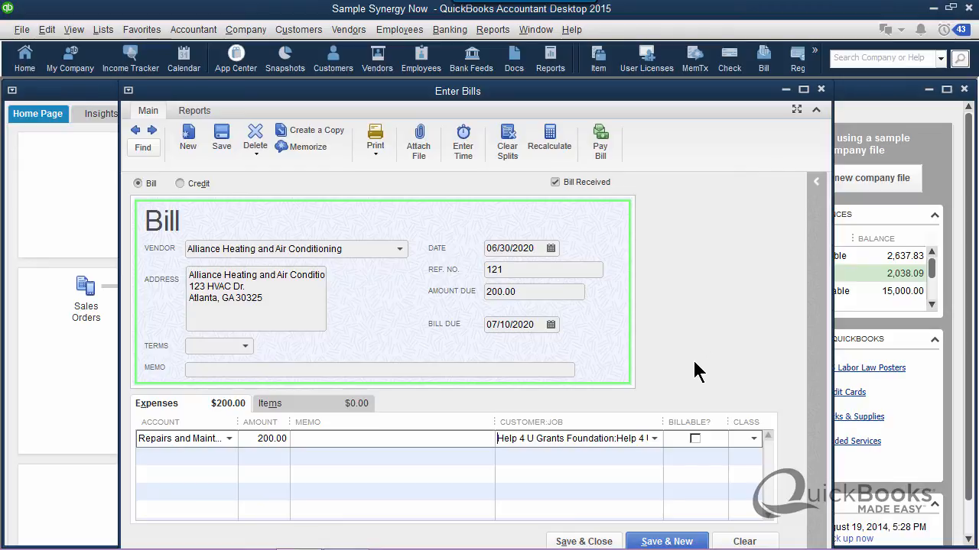
mouse_move(711, 428)
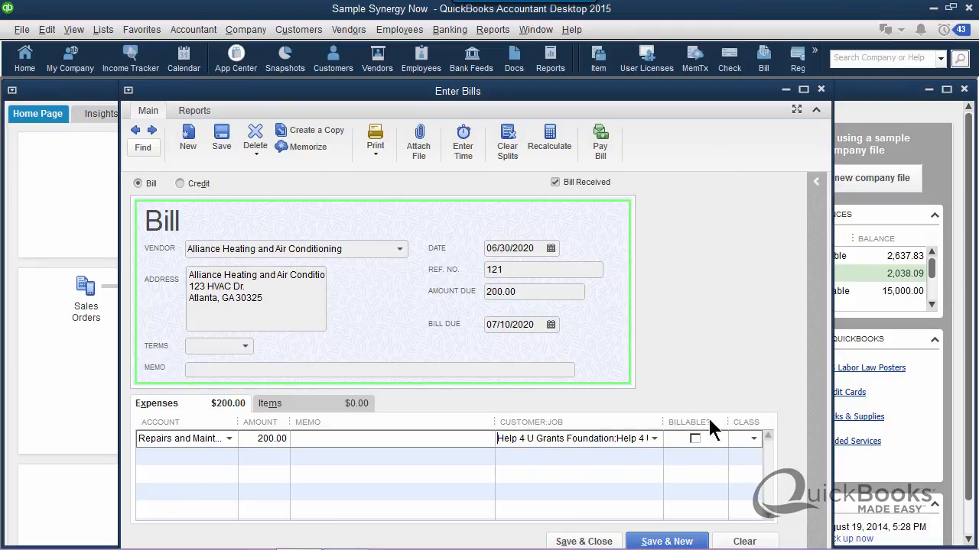
mouse_move(741, 541)
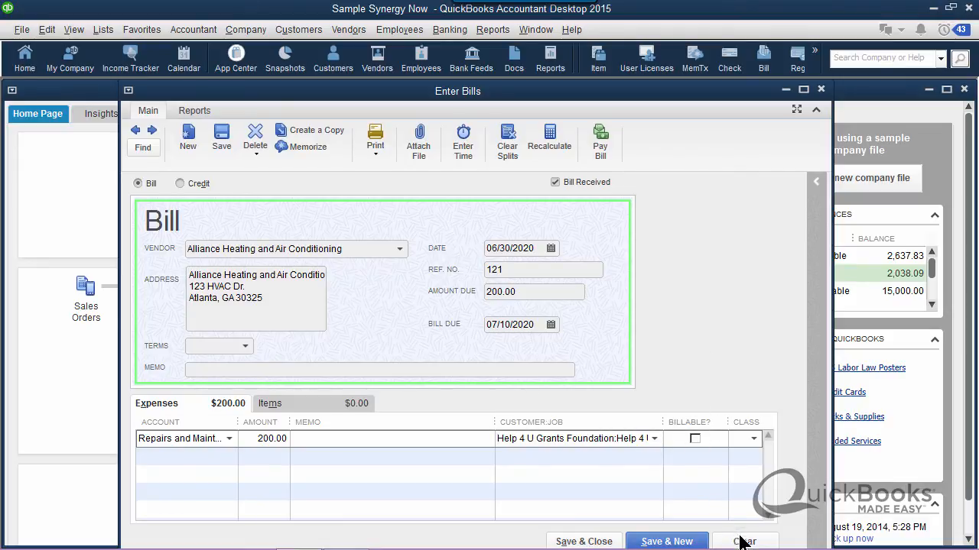
Clear the unsaved bill and start a new check's expense line.
click(744, 541)
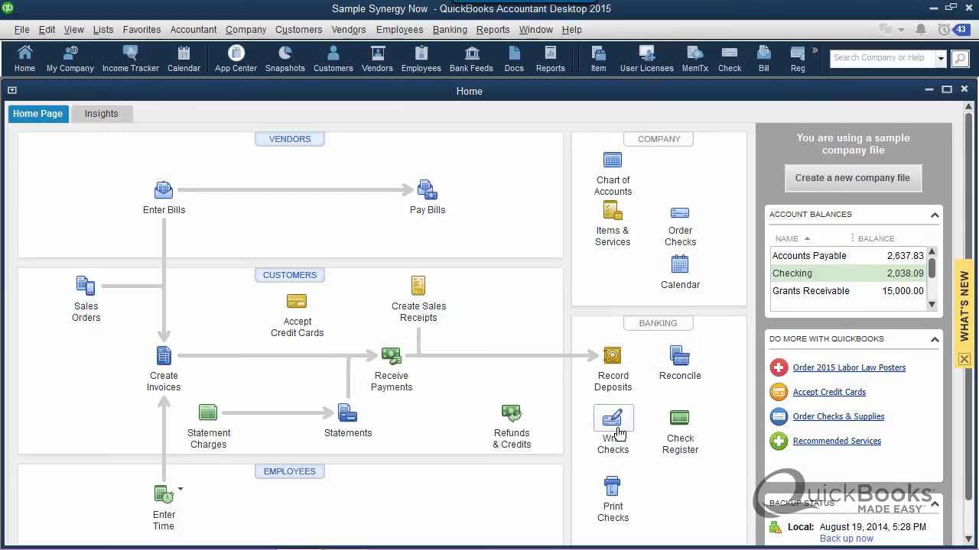
click(612, 418)
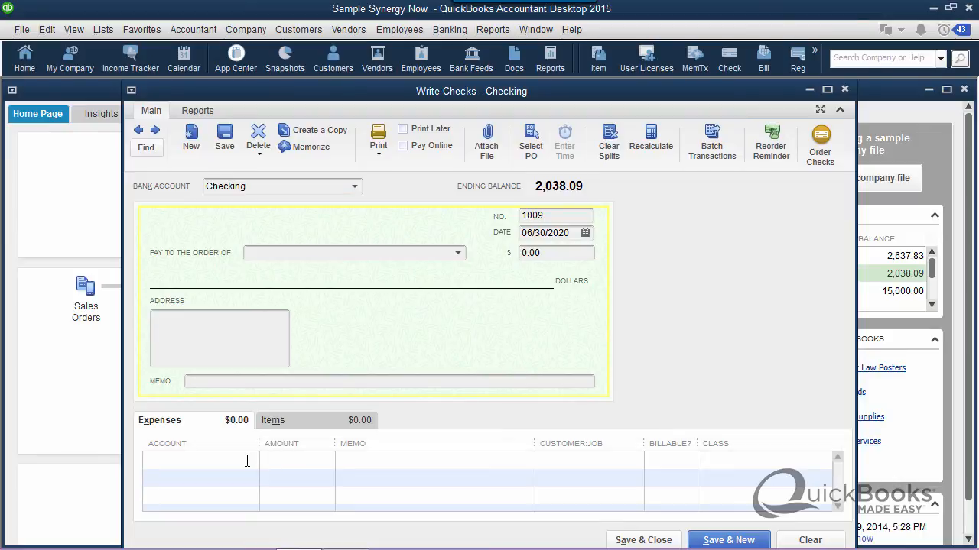
click(198, 459)
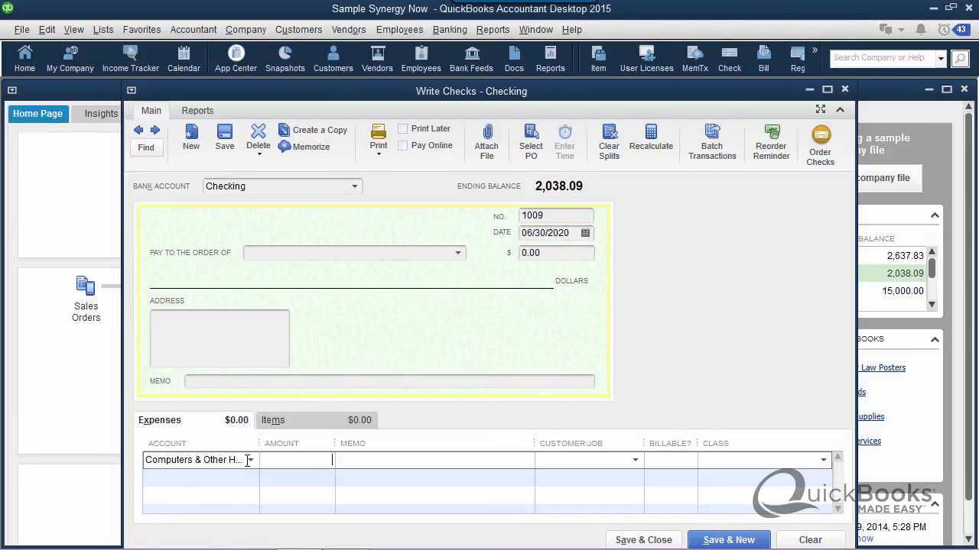
mouse_move(639, 466)
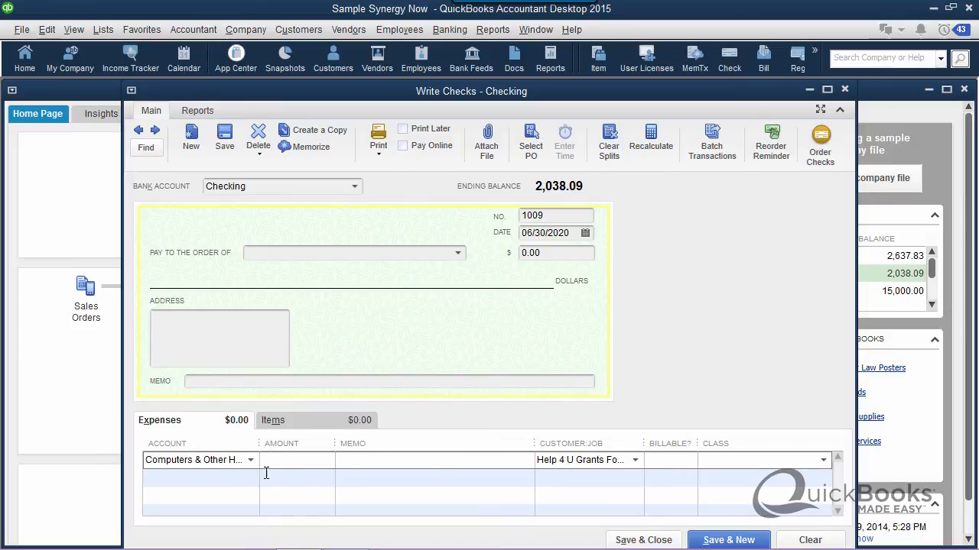
Try Health Insurance as the check's expense account, then close the check unsaved.
click(250, 459)
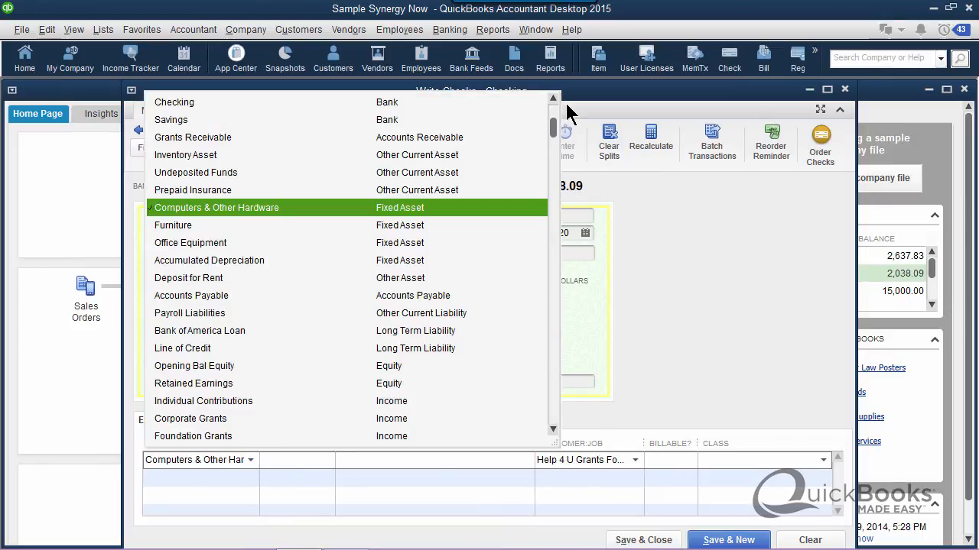
scroll(down, 3)
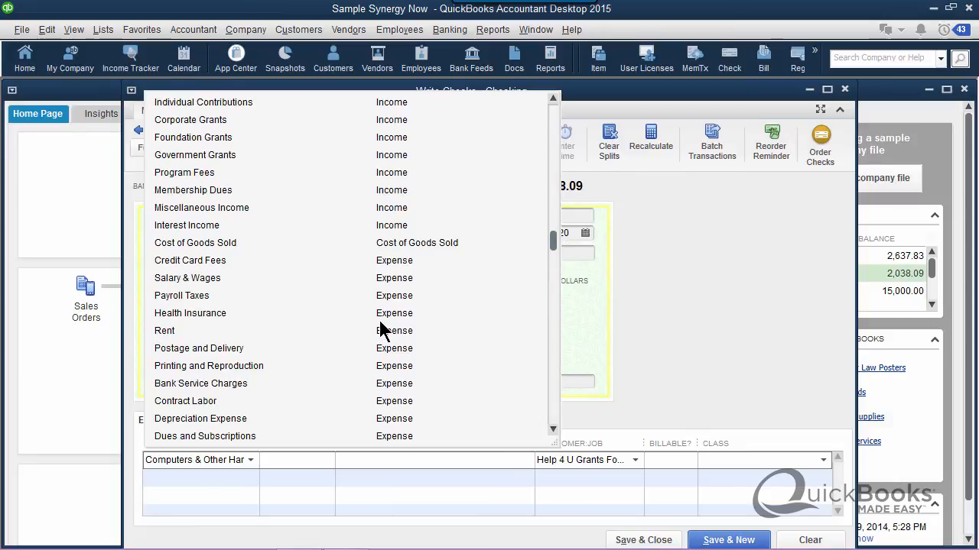
click(191, 312)
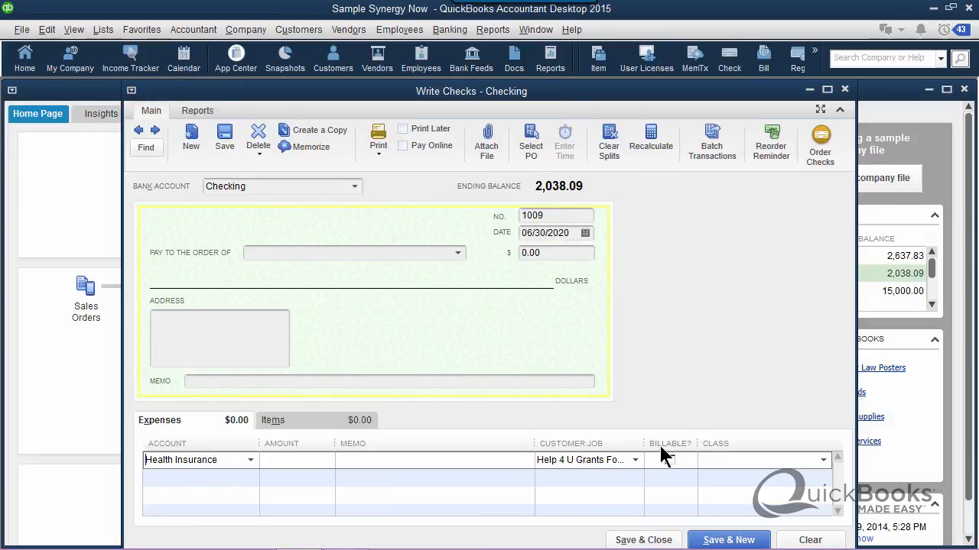
click(669, 459)
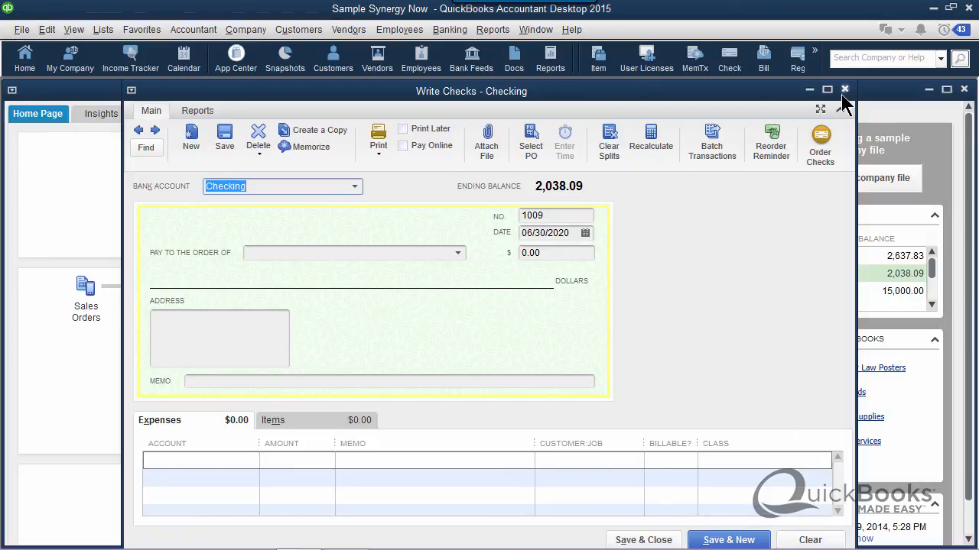
click(845, 90)
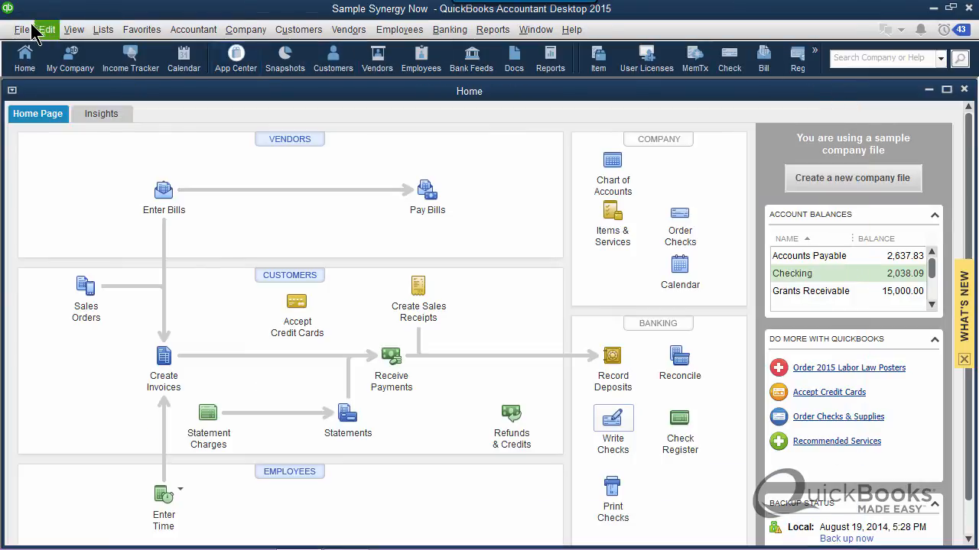